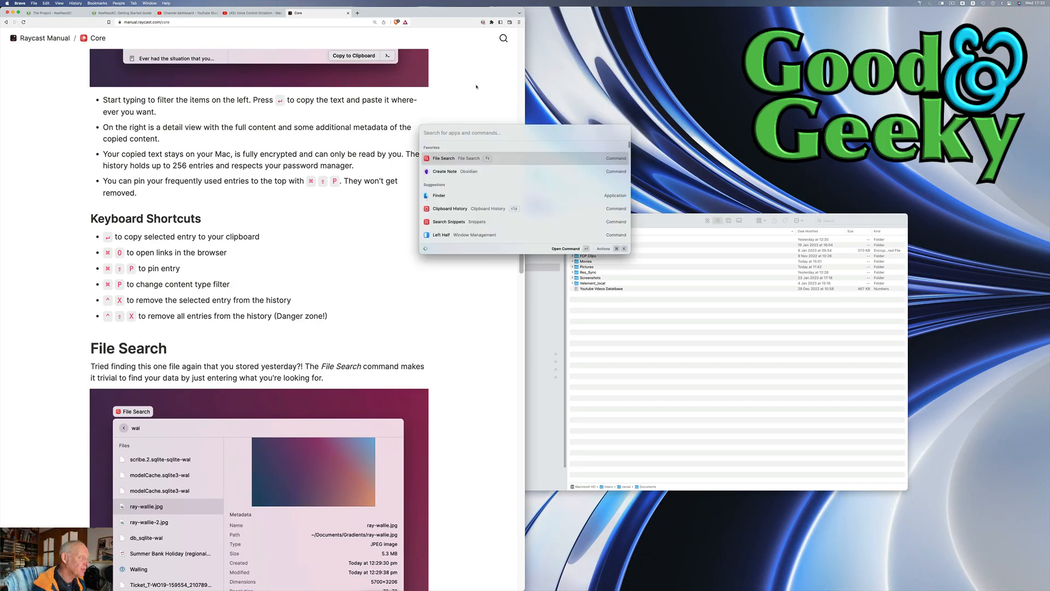
- Run Left Half via 'lh' then Right Half via 'rh' to move Brave to the right half
text(lh)
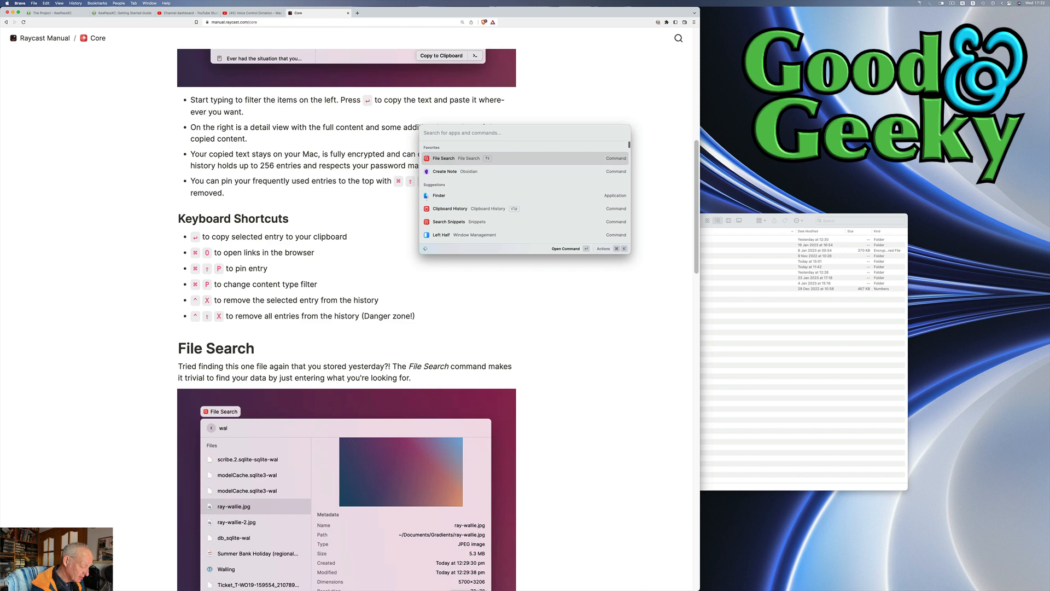
text(rh)
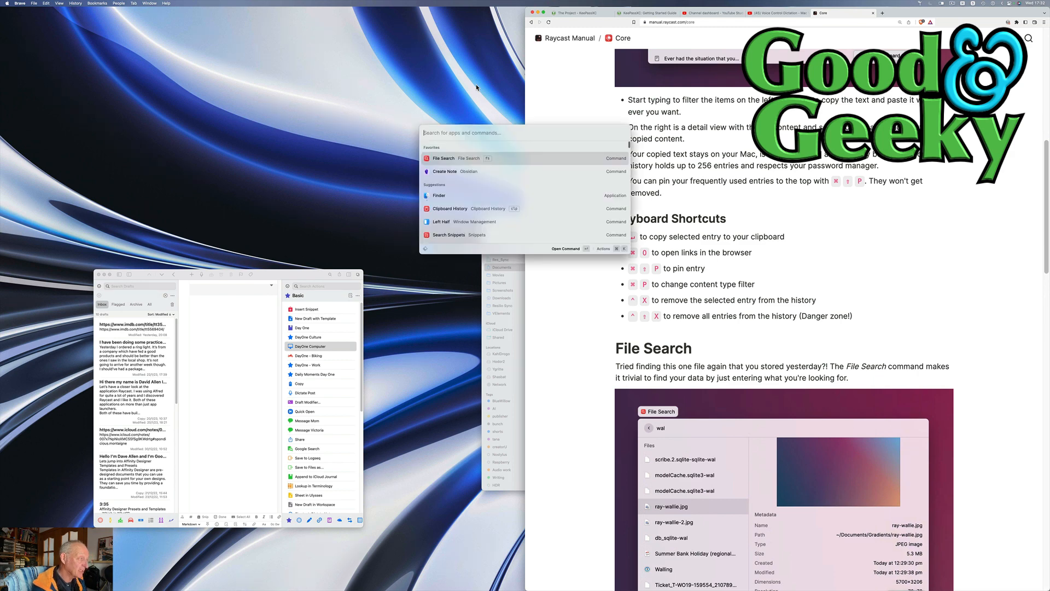
- Search 'window' and run window commands, ending with Last Fourth, to dock Brave as a narrow edge strip
text(win)
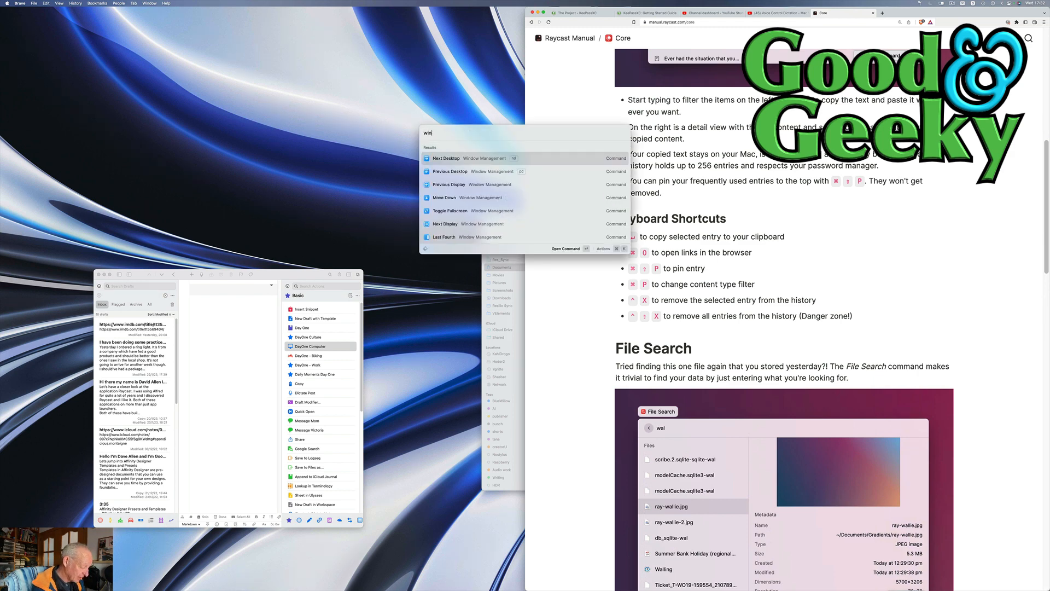
text(d)
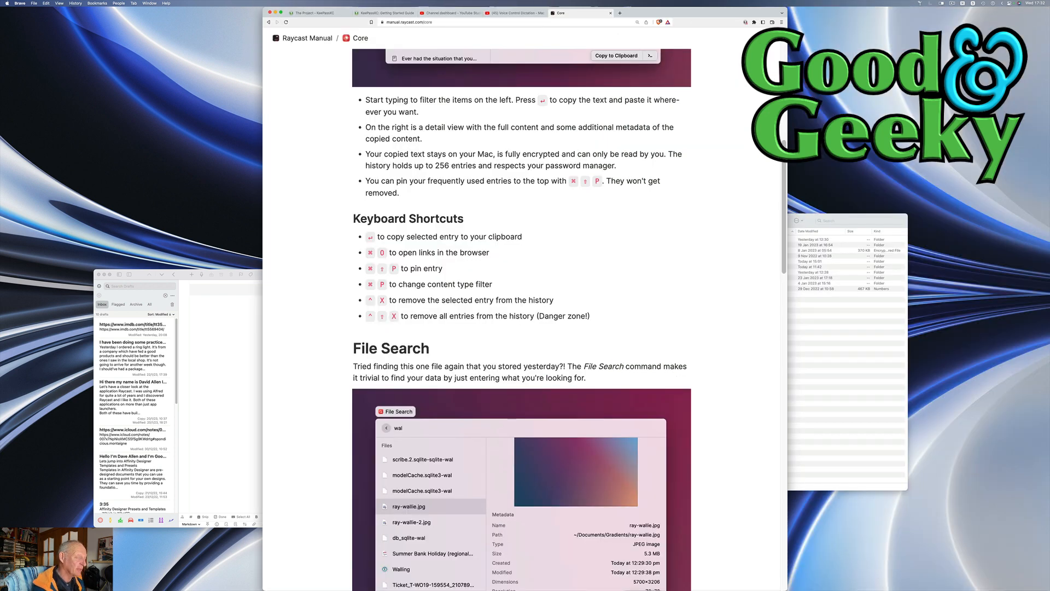
key(cmd+space)
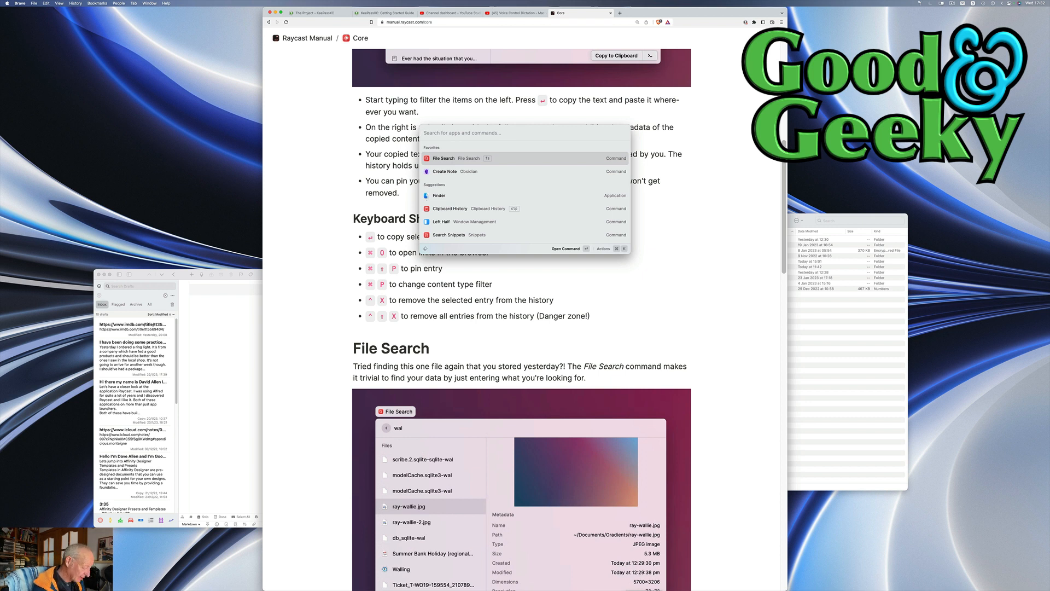
text(wind)
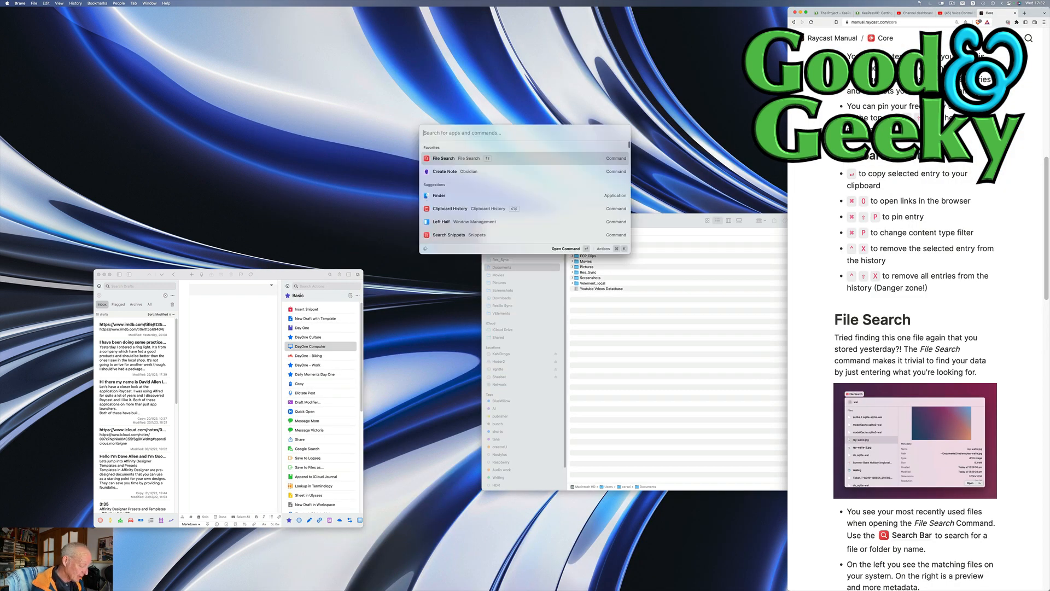
text(win)
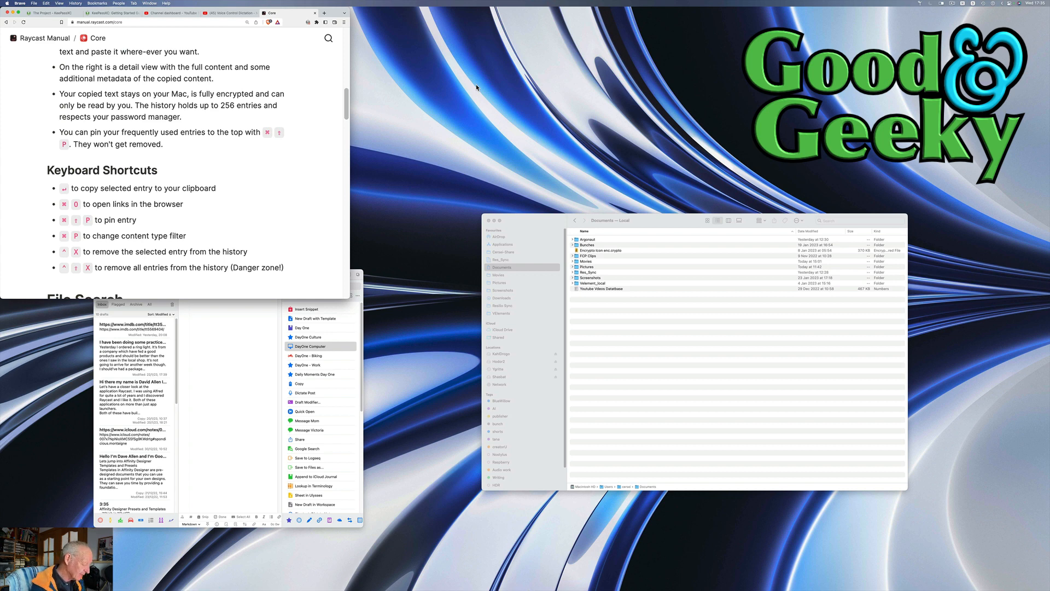
- Shrink Brave with a window command, then reach Window Management in Raycast Settings > Extensions
text(wi)
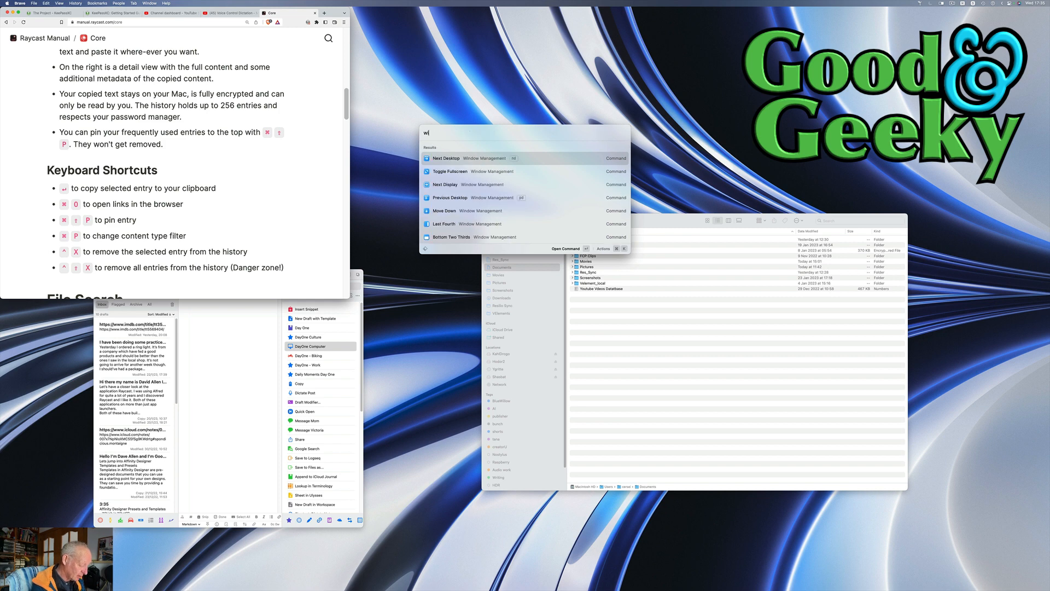
text(n)
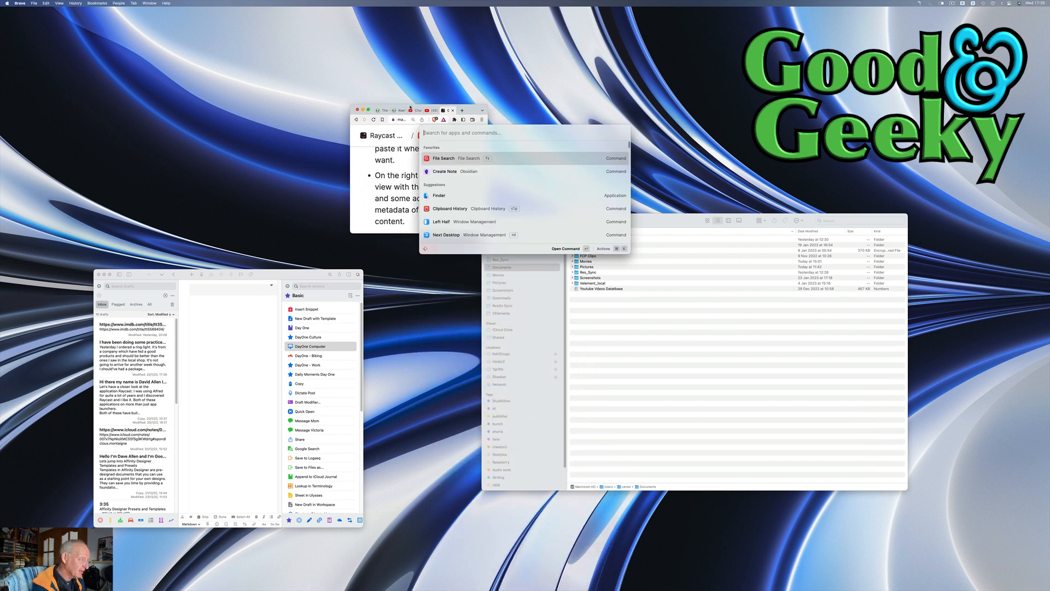
text(wind)
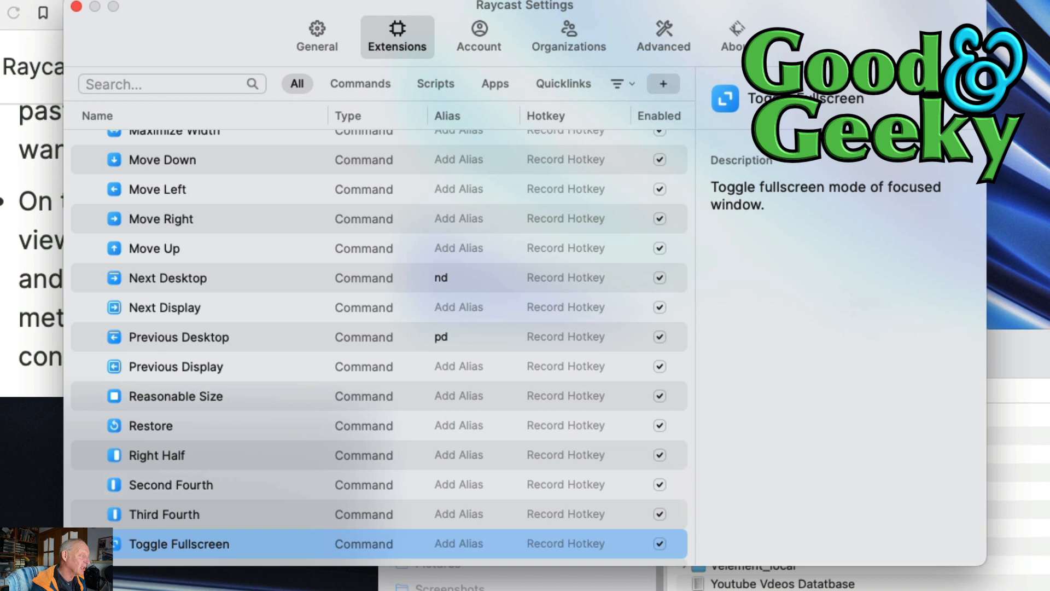
- Give the Reasonable Size command the alias 'rs' in Extensions settings
click(151, 425)
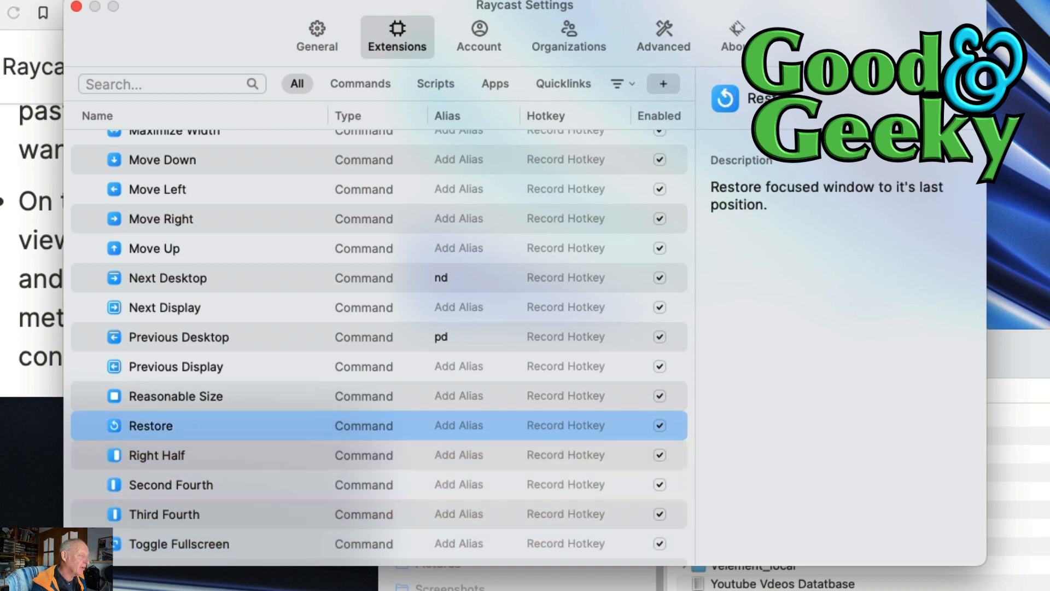
click(175, 396)
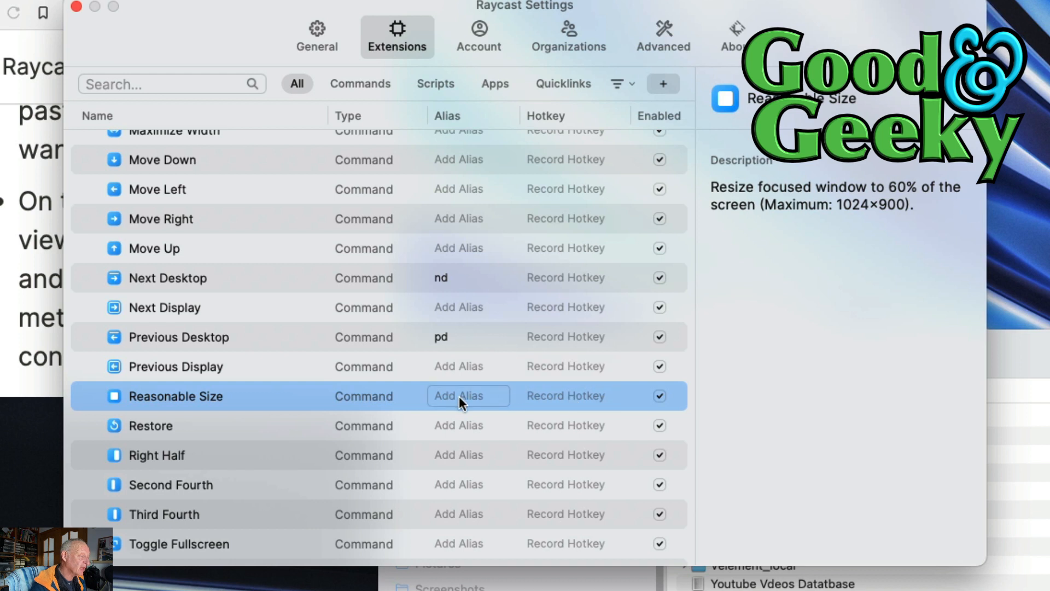
text(rs)
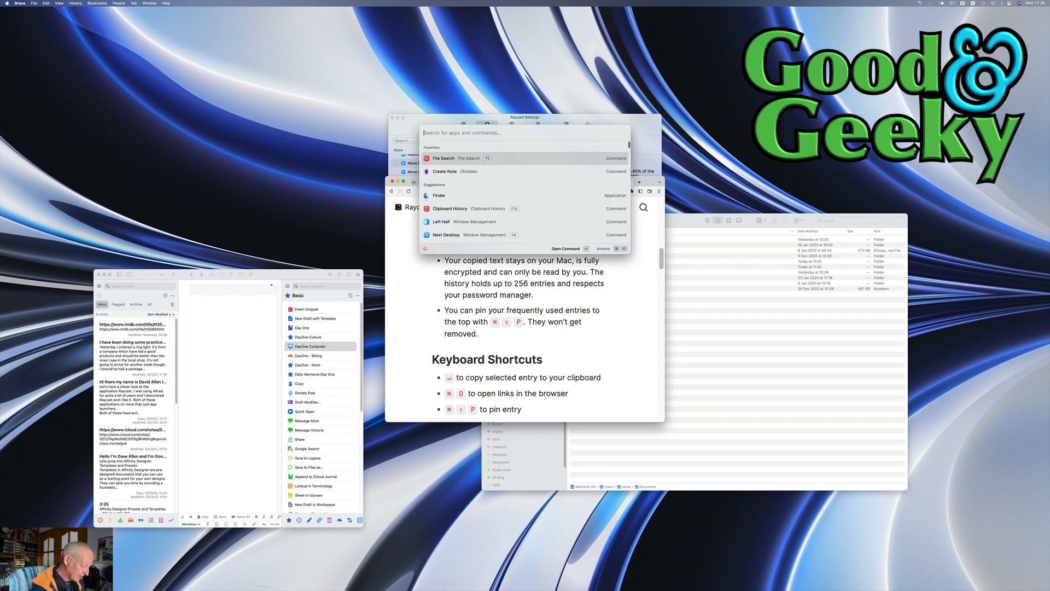
- Give the Maximize command the alias 'ma', then search 'ma' so Maximize tops the results
text(window)
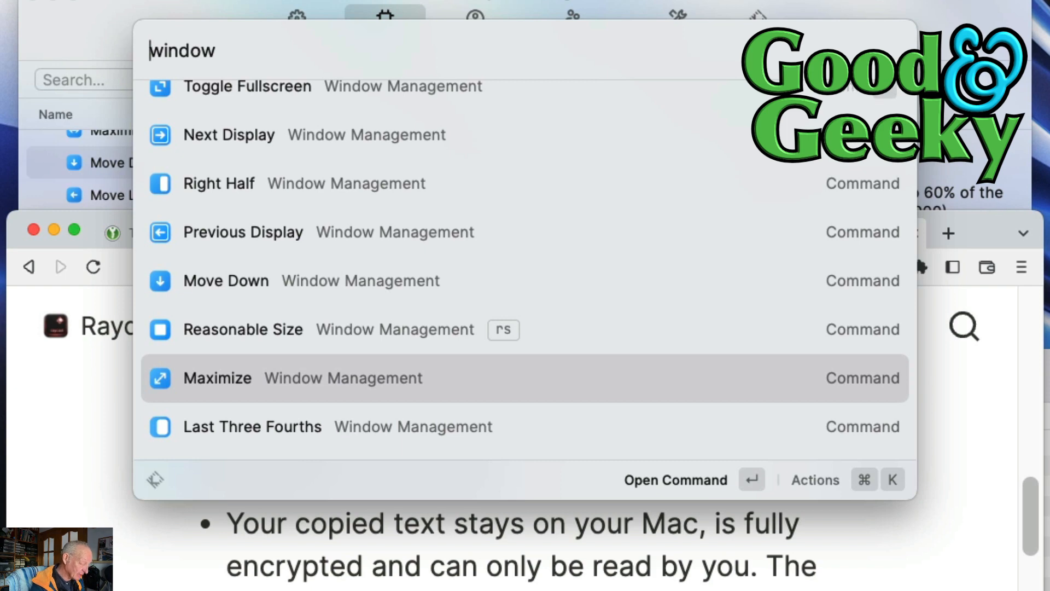
click(814, 479)
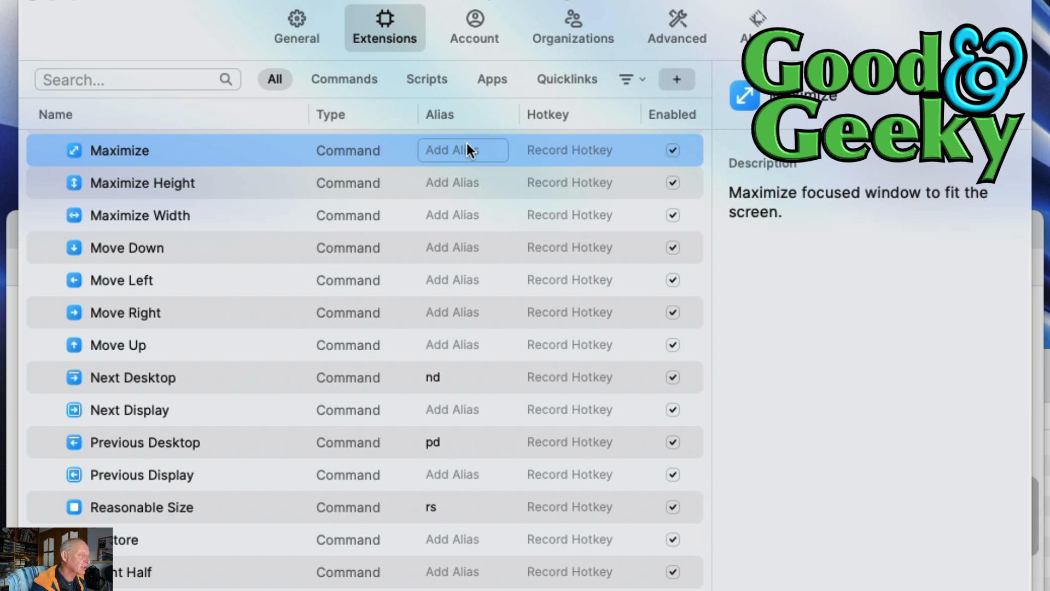
text(ma)
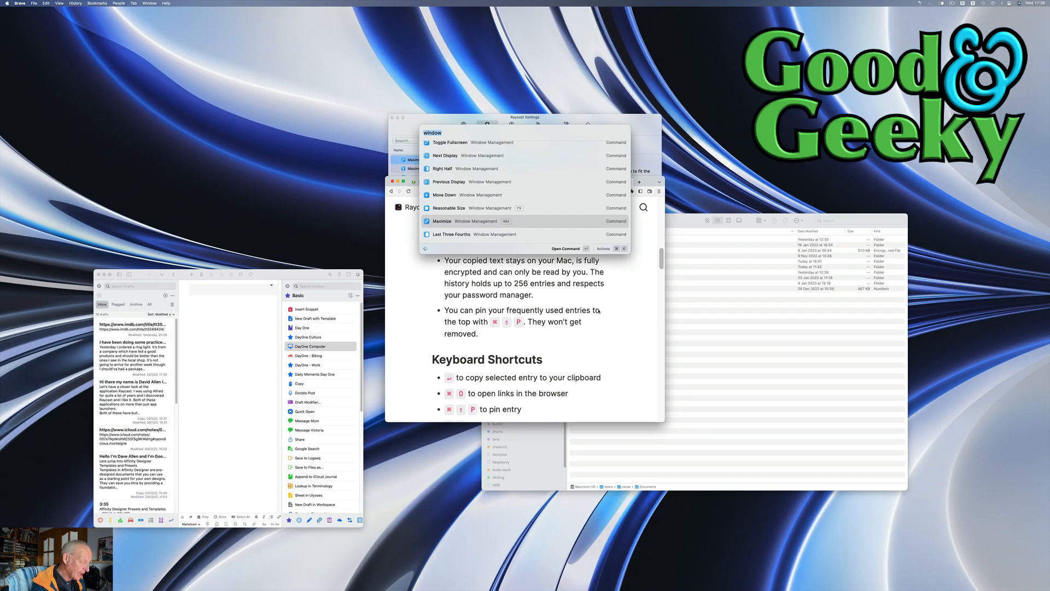
text(ma)
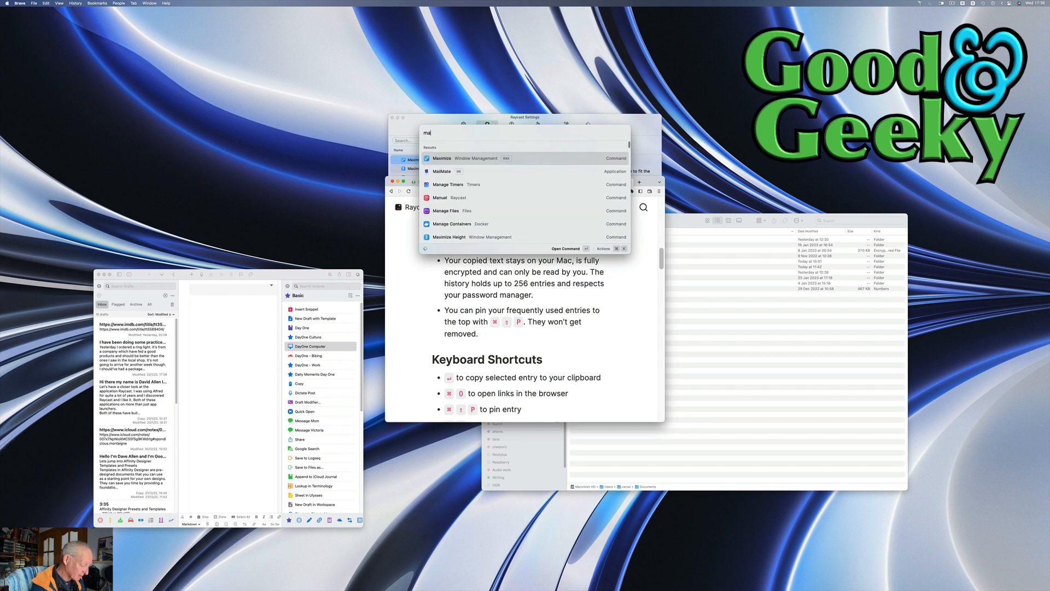